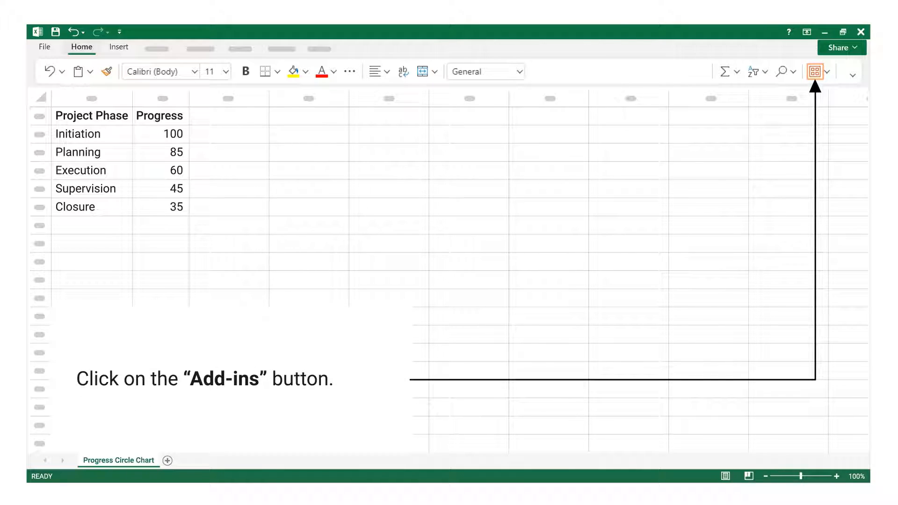
Launch the ChartExpo for Excel add-in from the Office Add-ins list
click(814, 71)
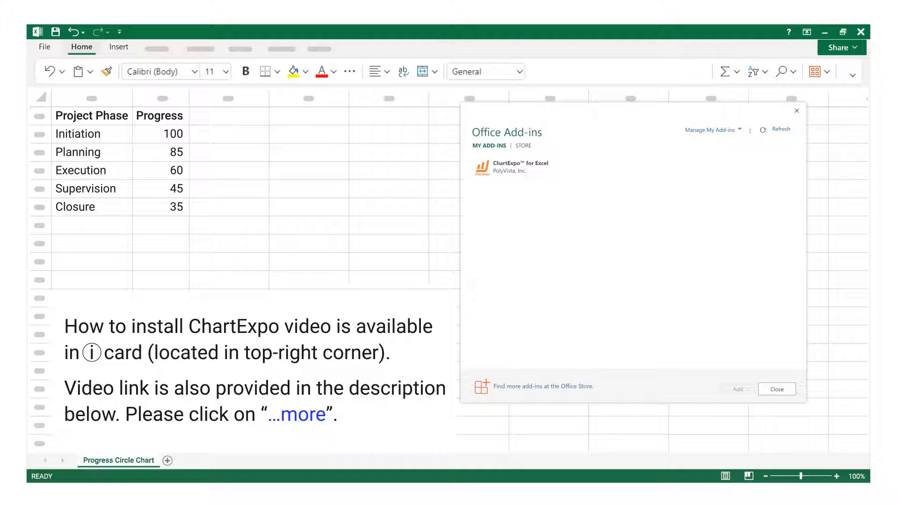
click(511, 168)
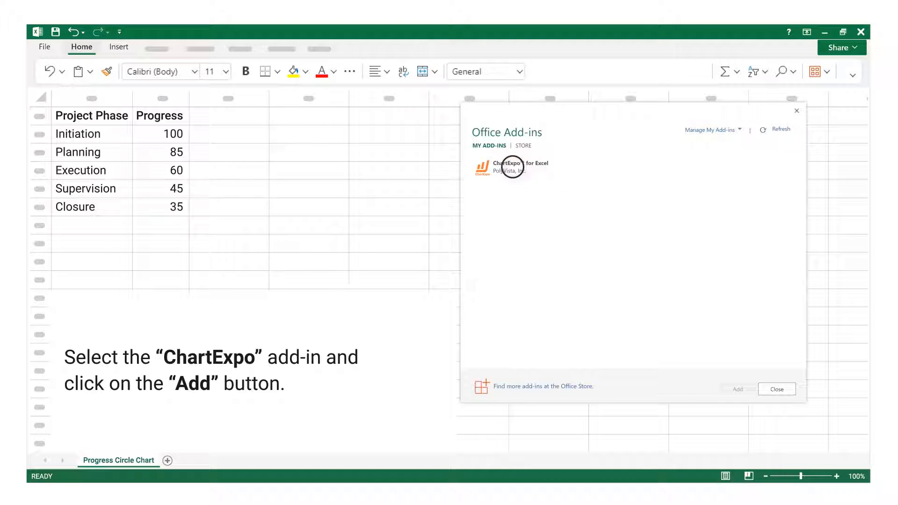
click(518, 170)
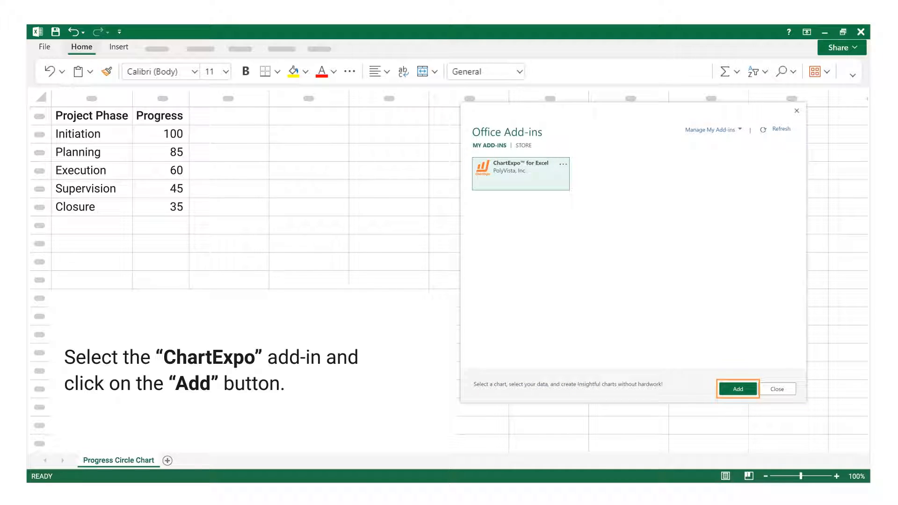
click(737, 389)
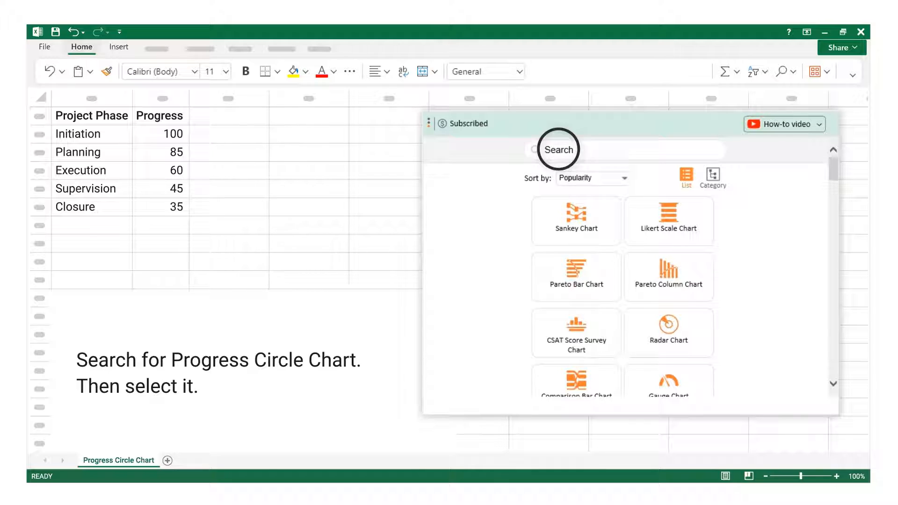
Create a Progress Circle Chart from the five project phases' progress data
text(Progress Circle)
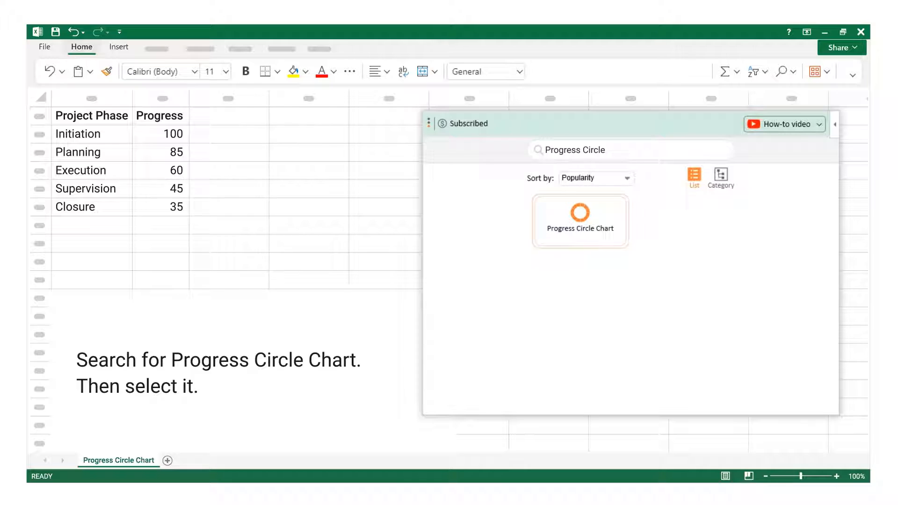
click(579, 221)
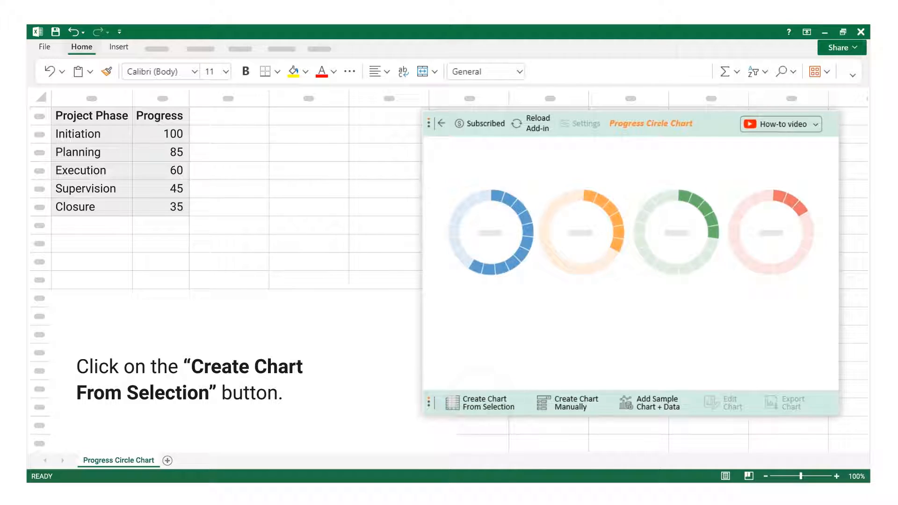
click(482, 403)
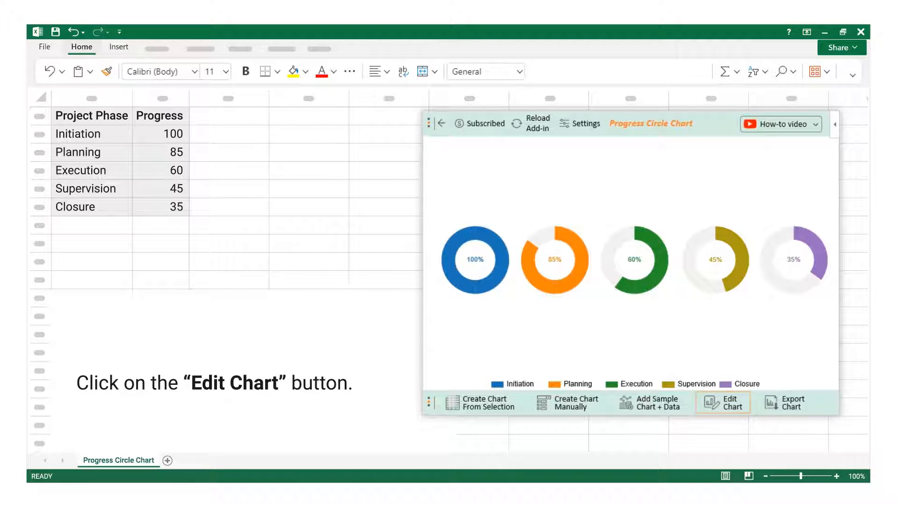
Give the chart the two-line header 'Project Progress (by phase)' and apply it
click(722, 402)
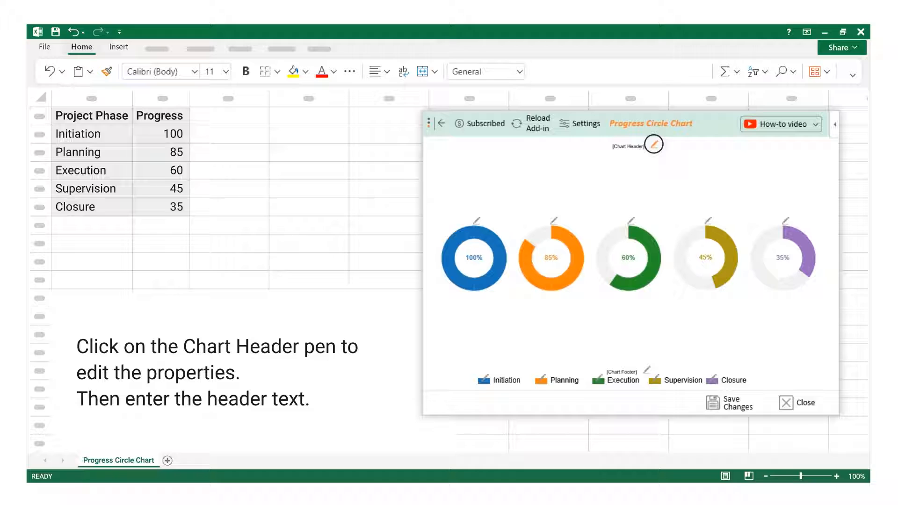
click(653, 145)
text(Project Progress)
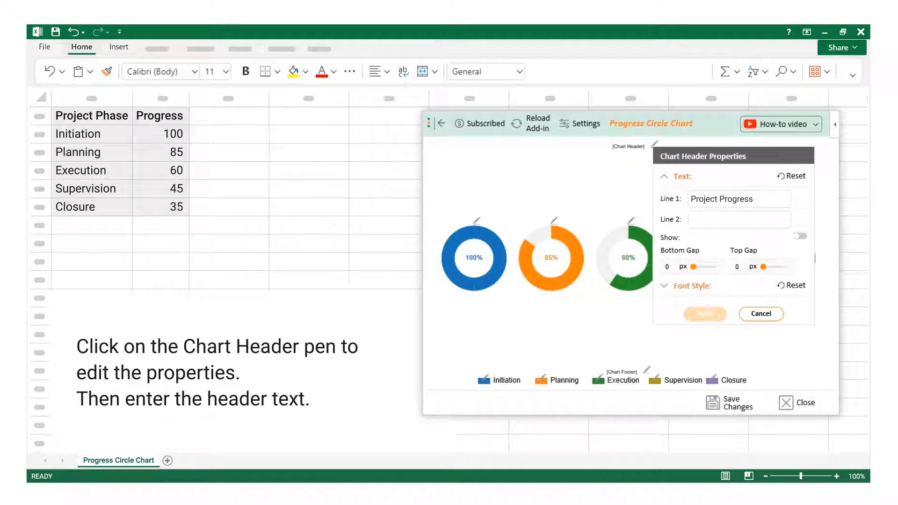
text((by phase))
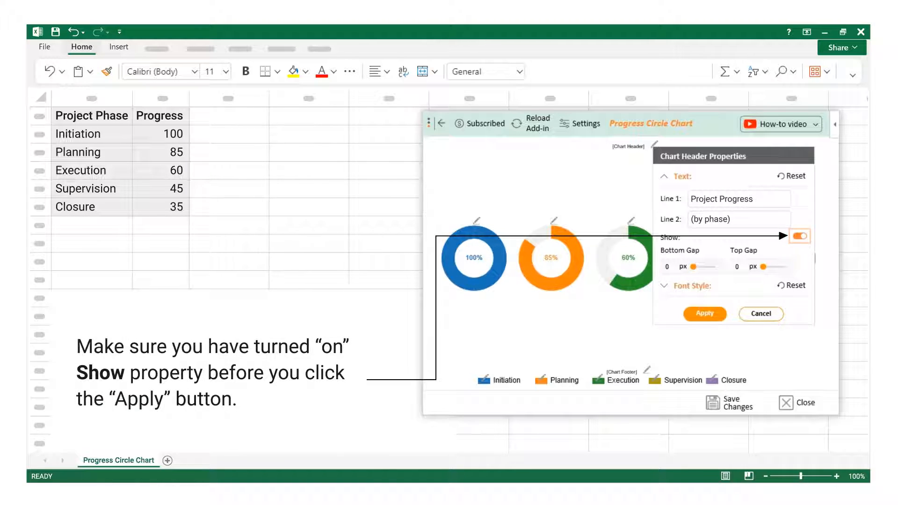
click(705, 313)
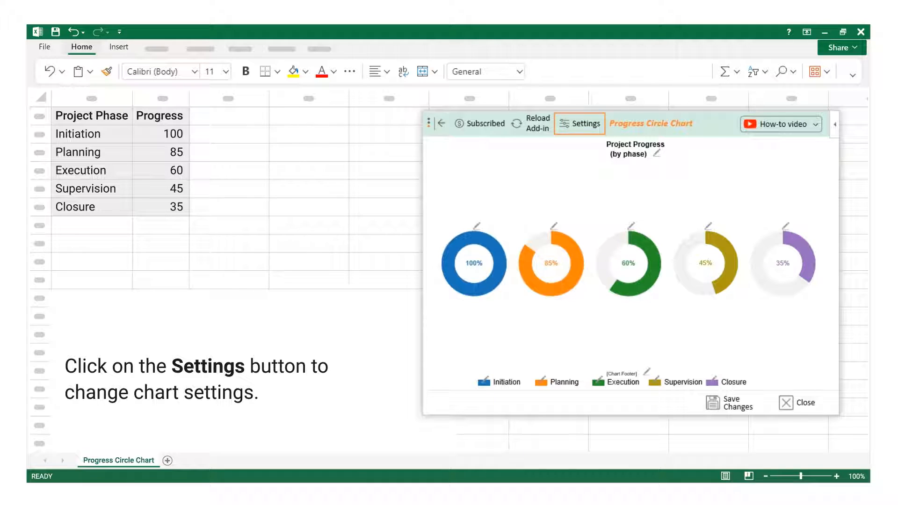
click(579, 123)
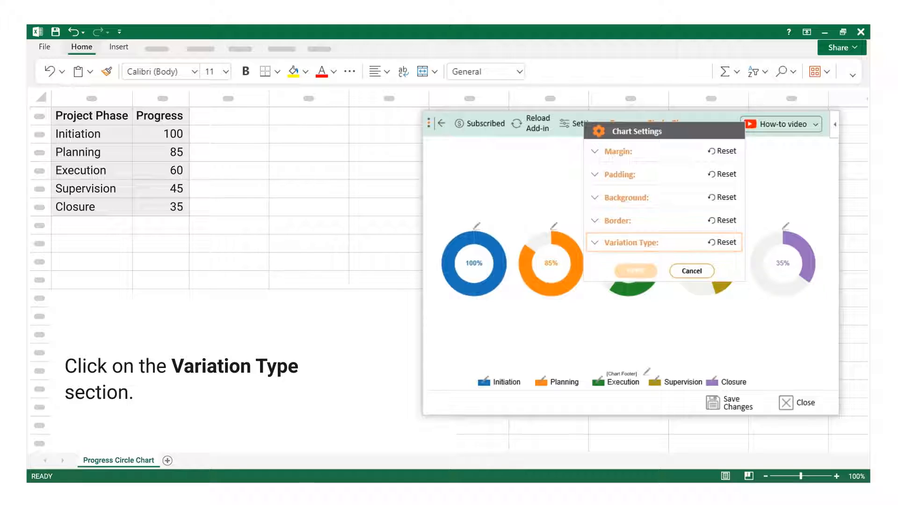
click(630, 242)
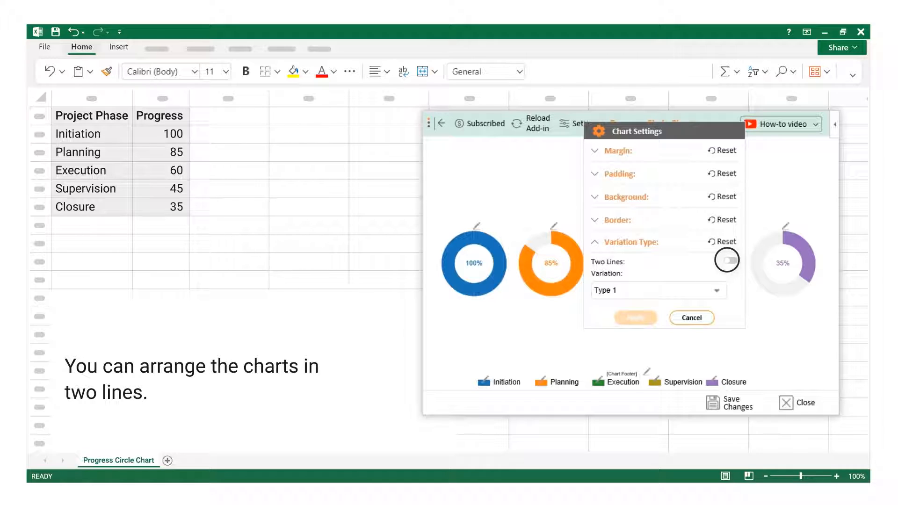
click(727, 260)
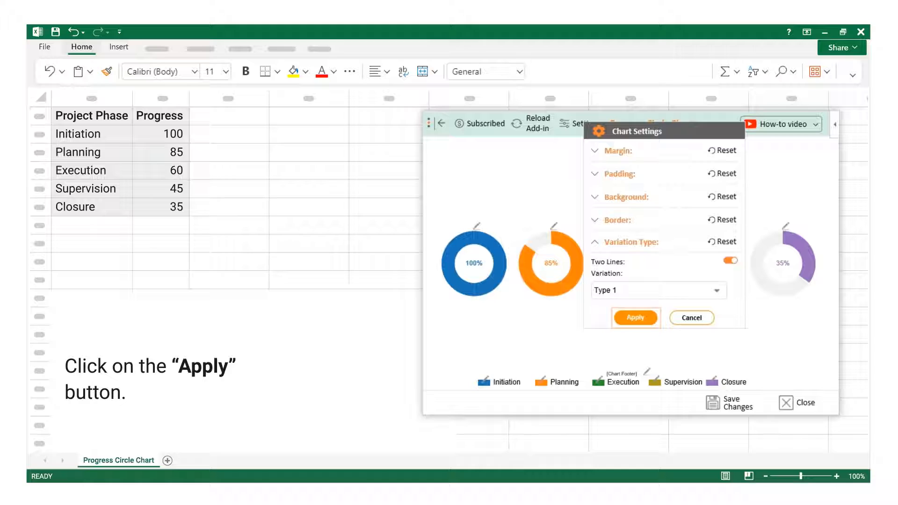
click(635, 317)
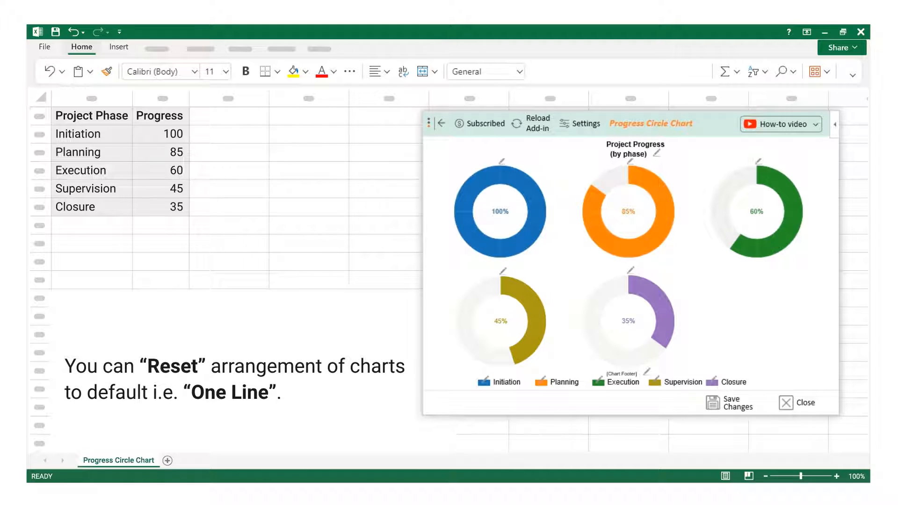
click(580, 123)
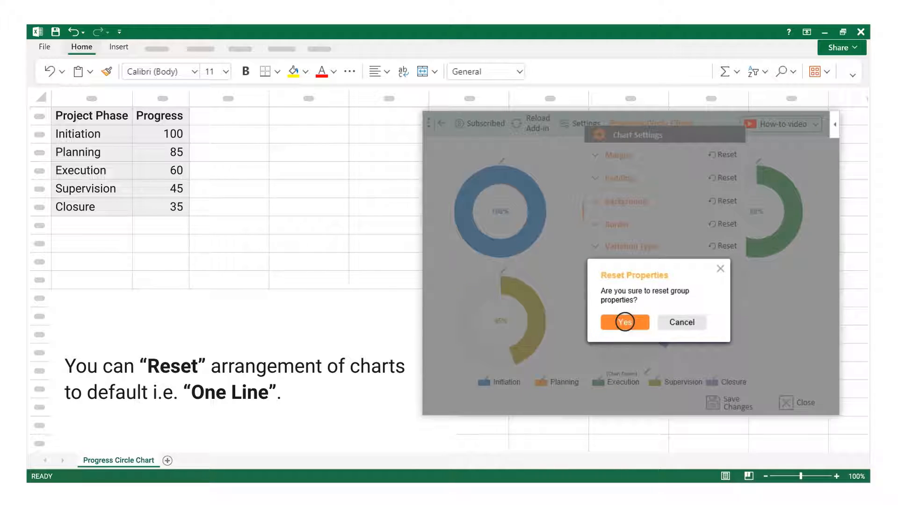
click(624, 322)
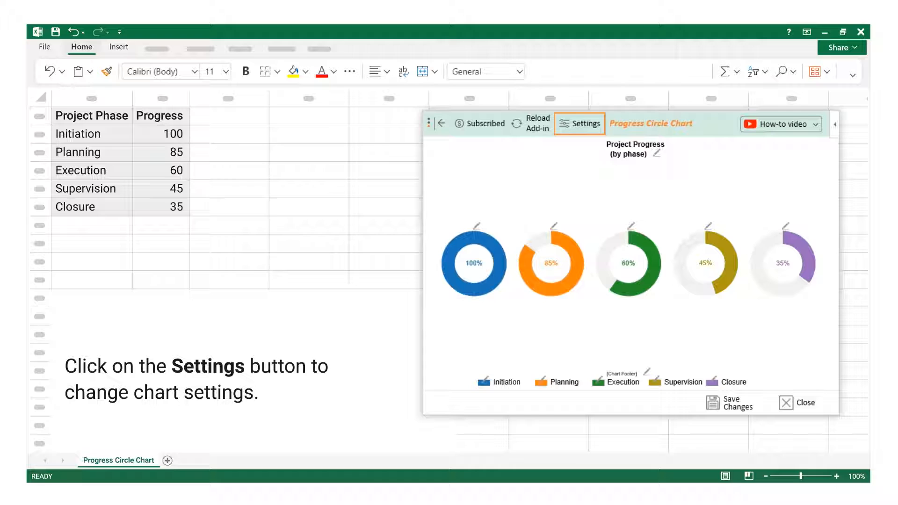
mouse_move(579, 123)
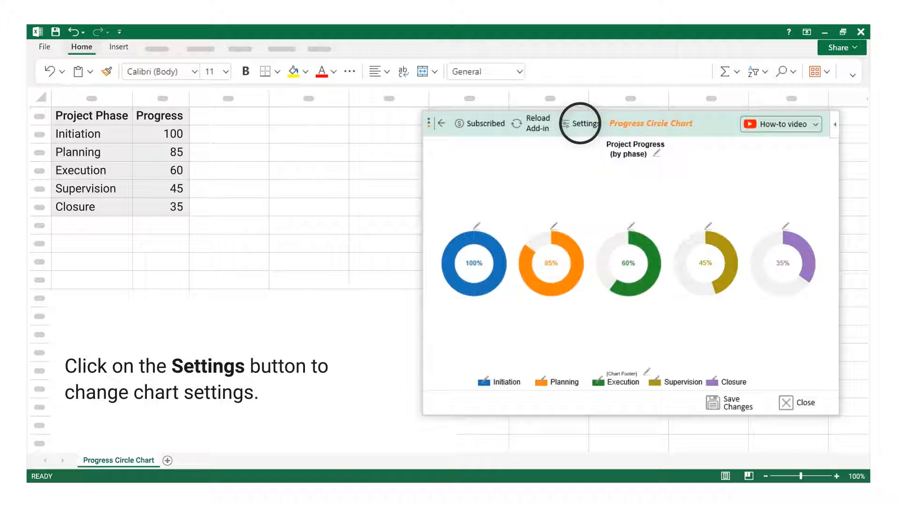
Switch the ring variation to Type 2, then reset it to default Type 1
click(580, 123)
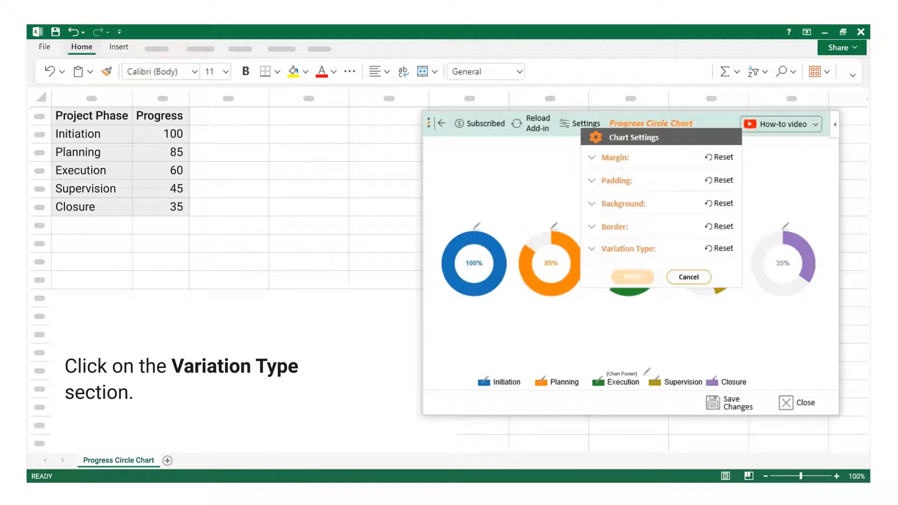
click(627, 248)
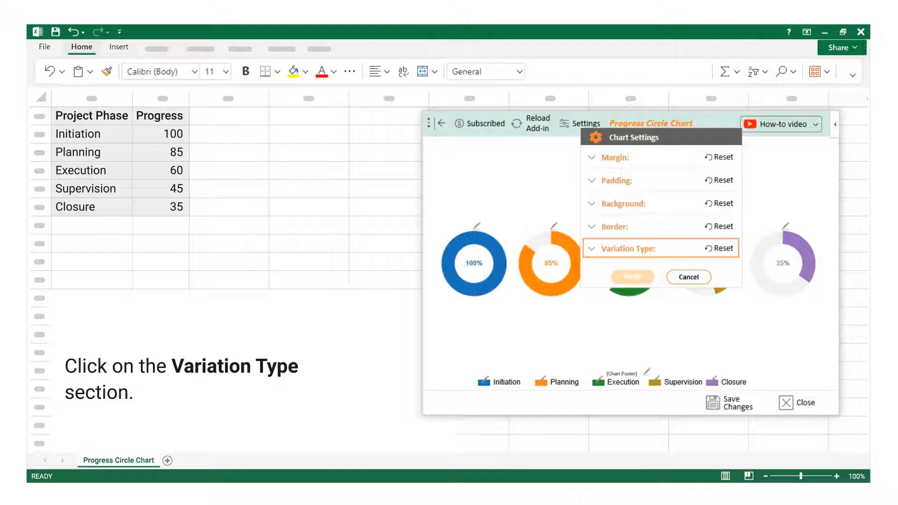
click(623, 247)
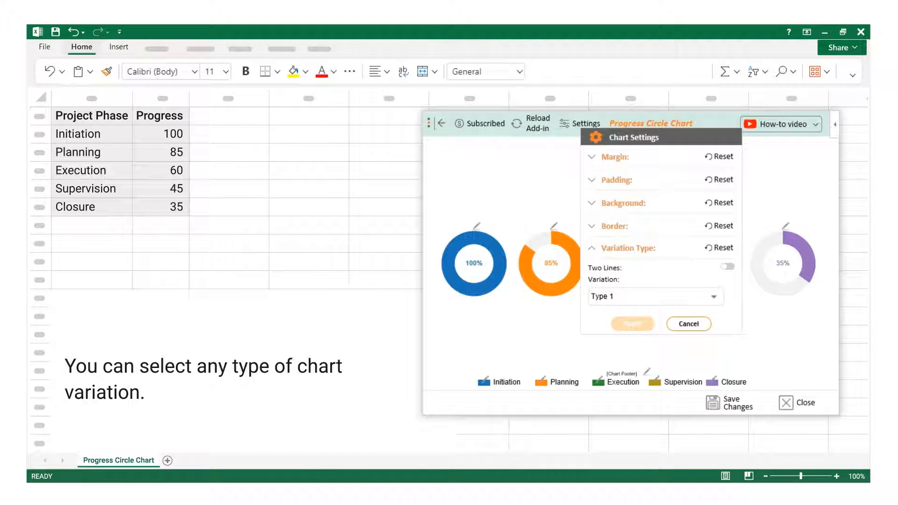
click(655, 296)
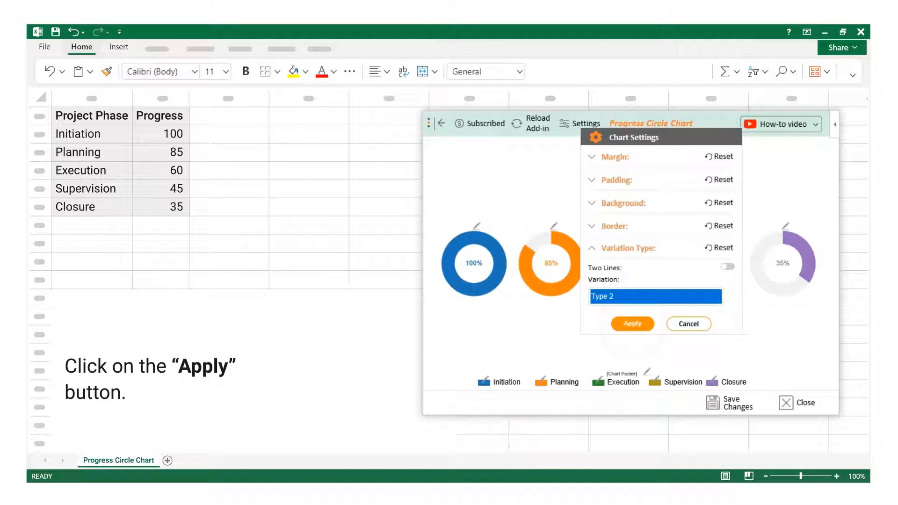
click(632, 324)
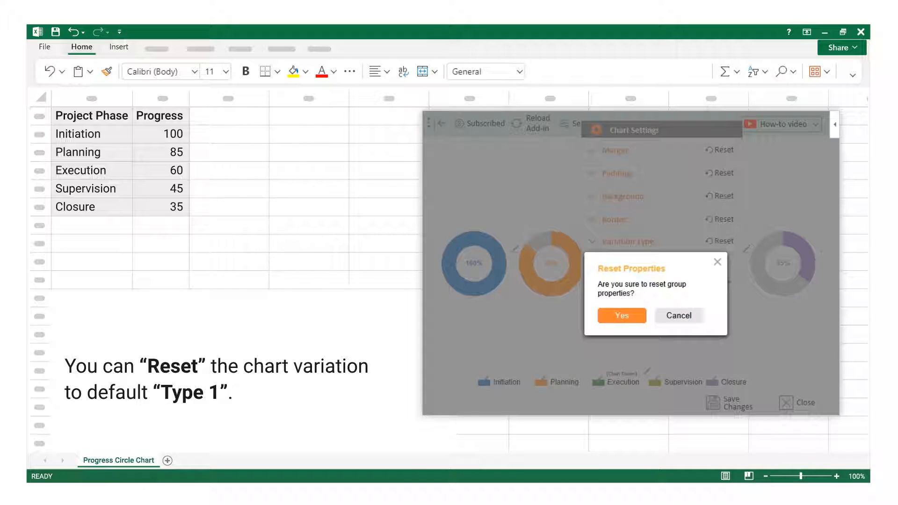
click(621, 316)
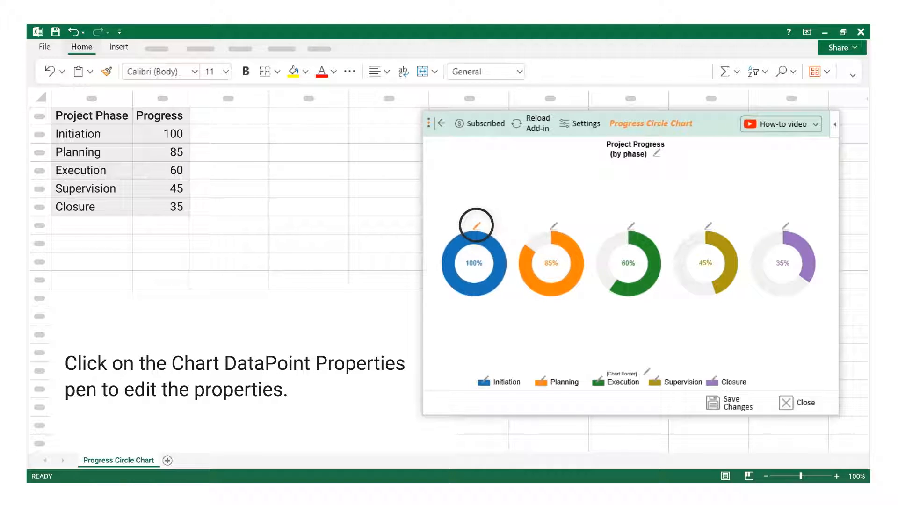
Set the center percentage labels to font size 14 and reset the remaining-ring colour to grey
click(476, 224)
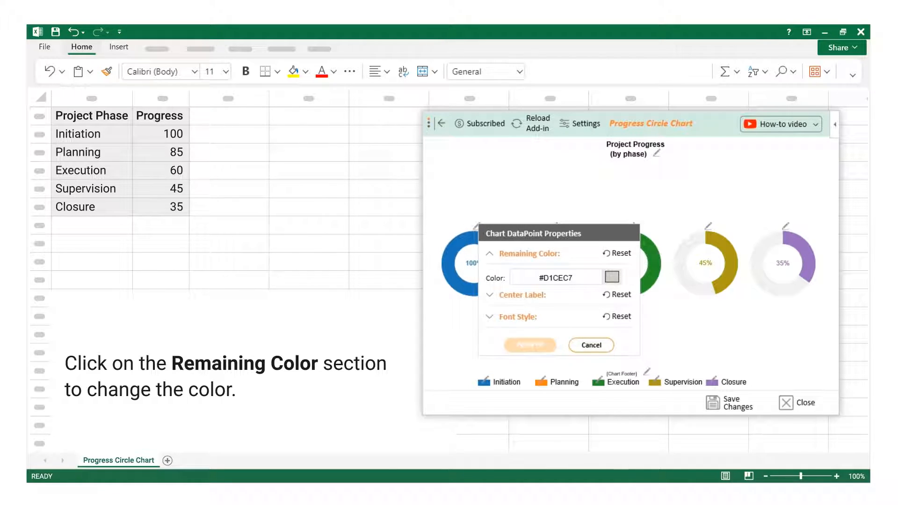
click(613, 277)
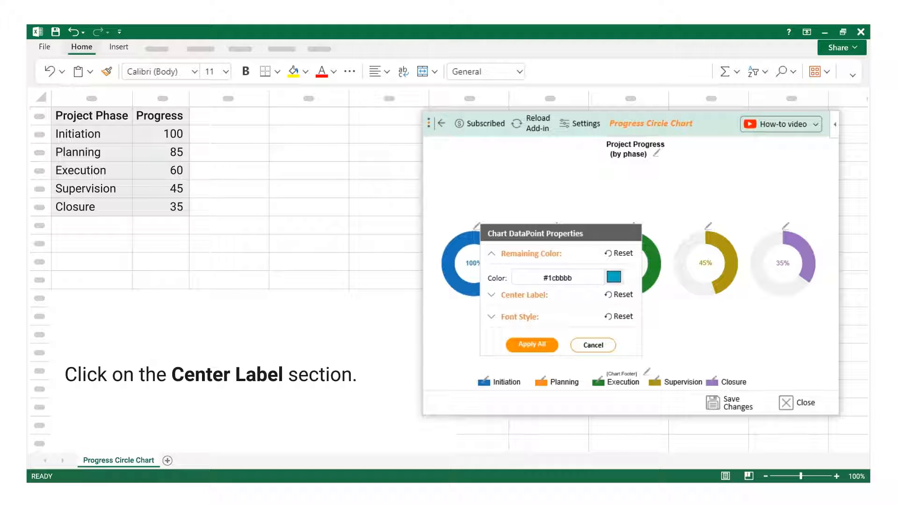
click(523, 294)
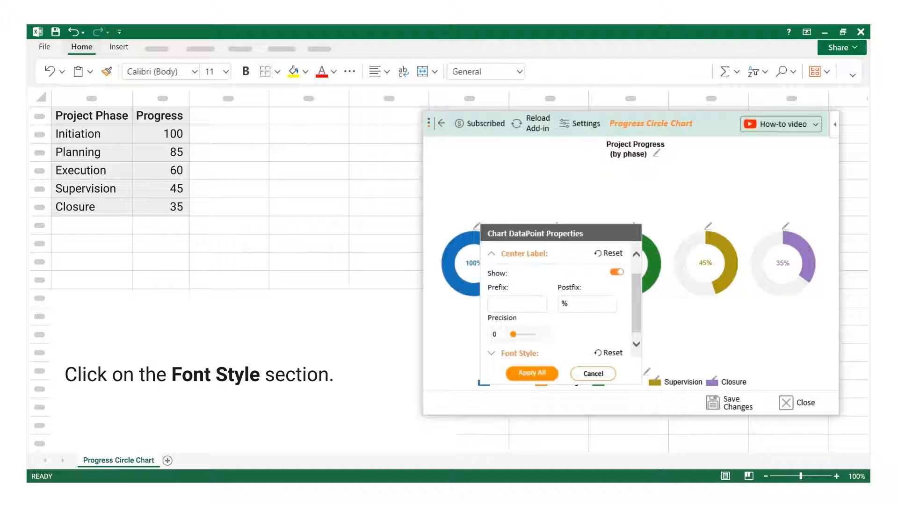
click(521, 353)
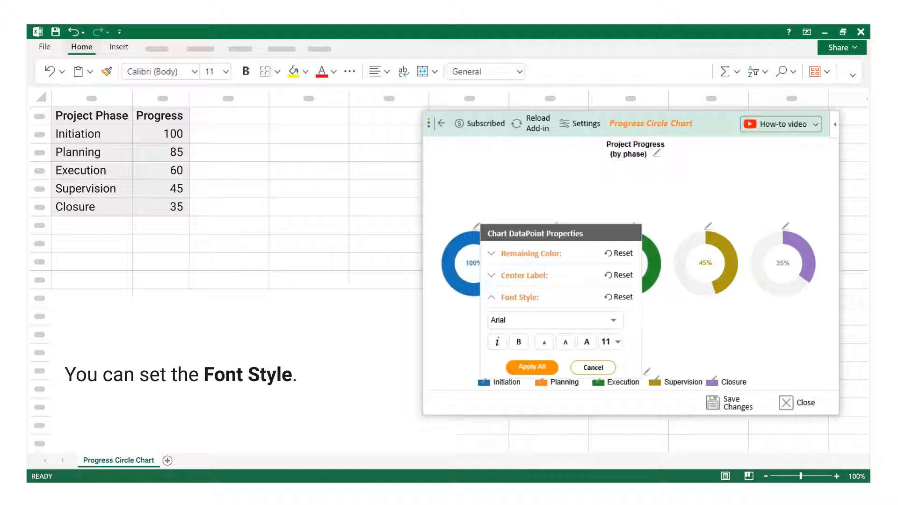
click(618, 342)
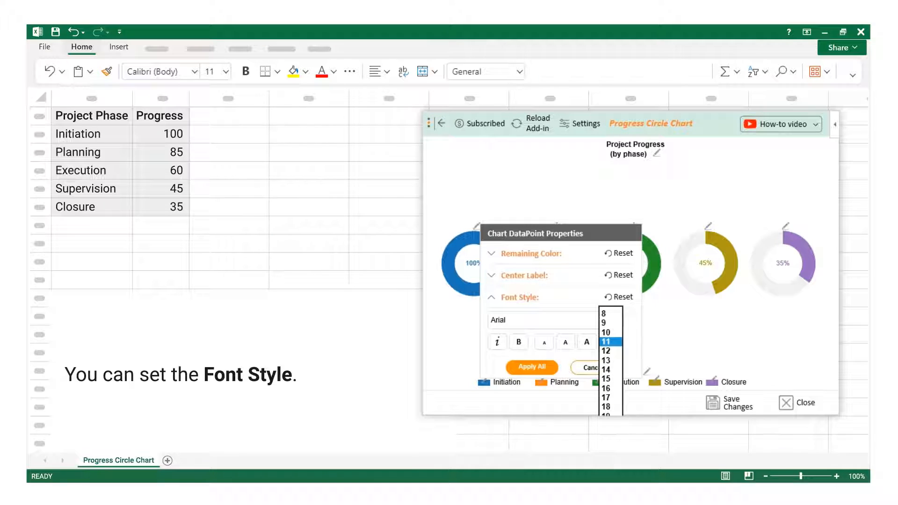
click(605, 369)
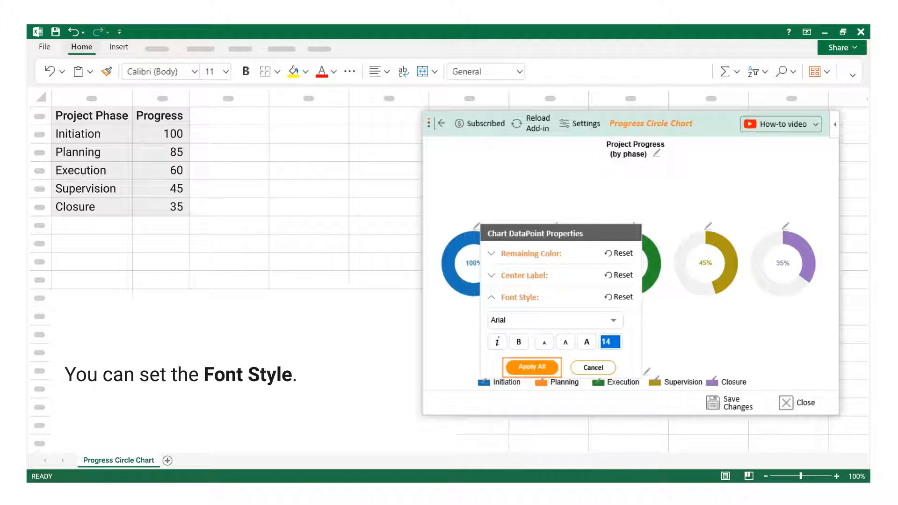
click(531, 367)
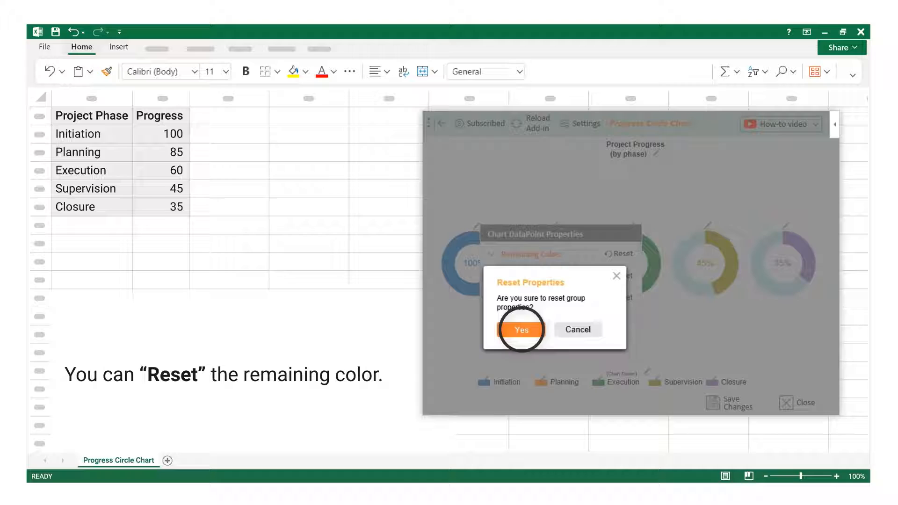
click(520, 329)
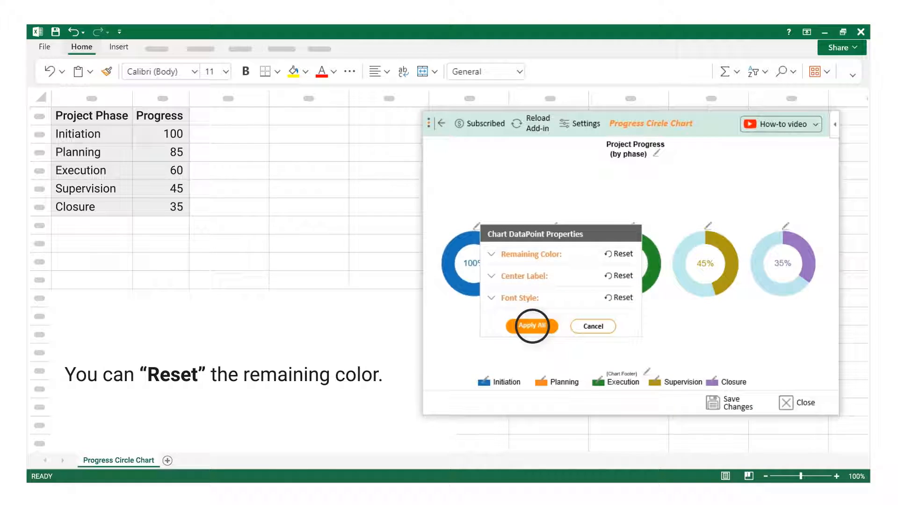
click(531, 326)
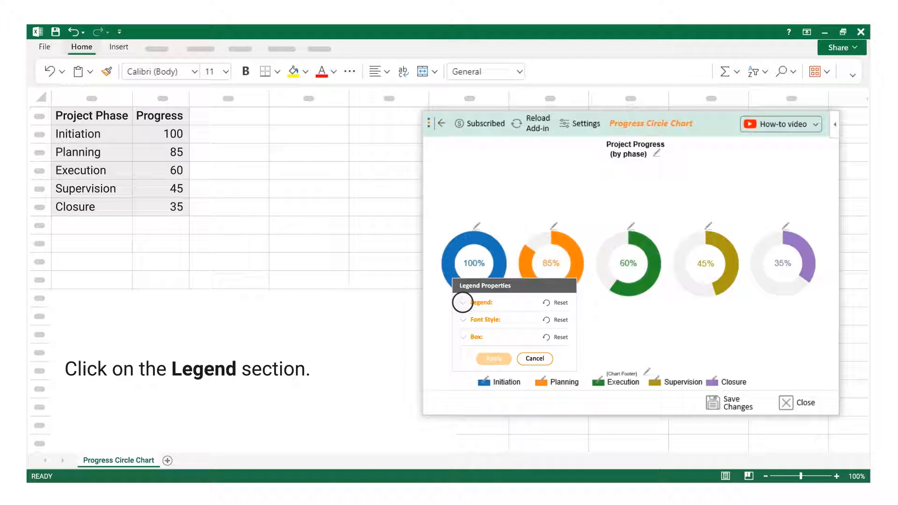
Browse the legend's Show, Dock and Box options, then cancel without changes
click(464, 303)
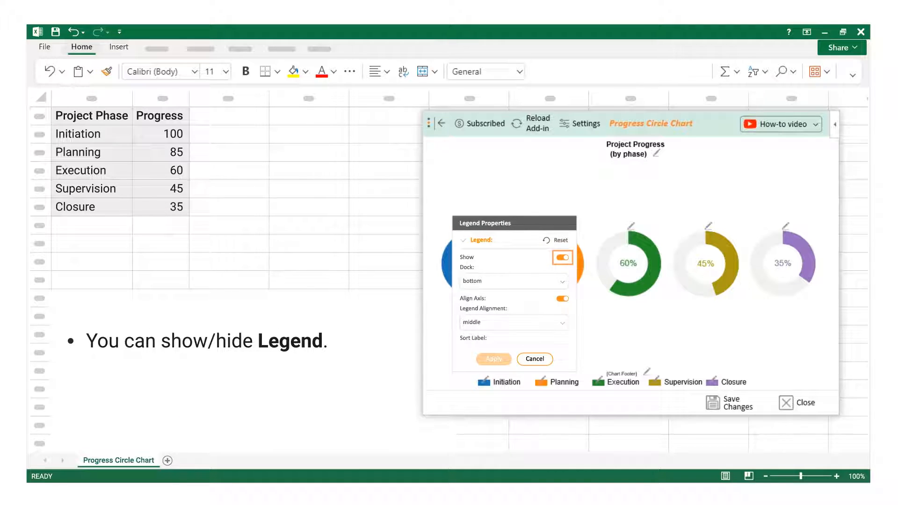
click(562, 257)
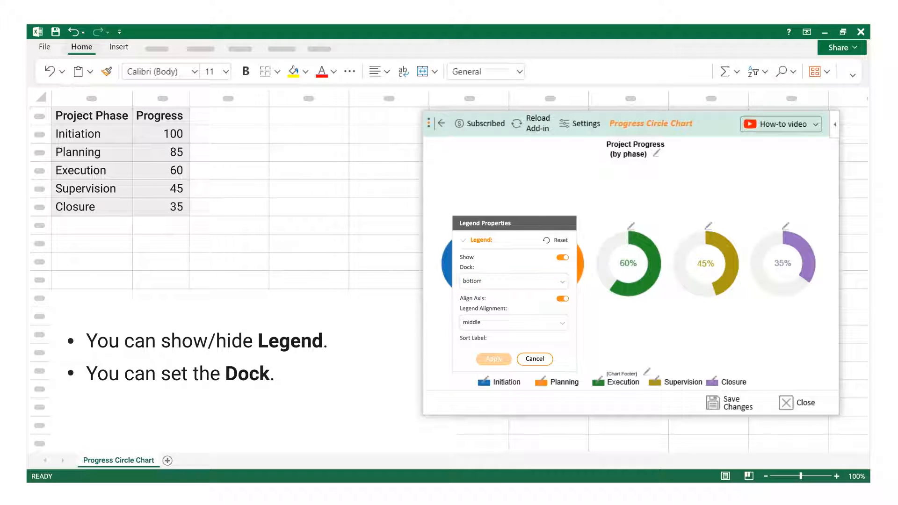
click(513, 322)
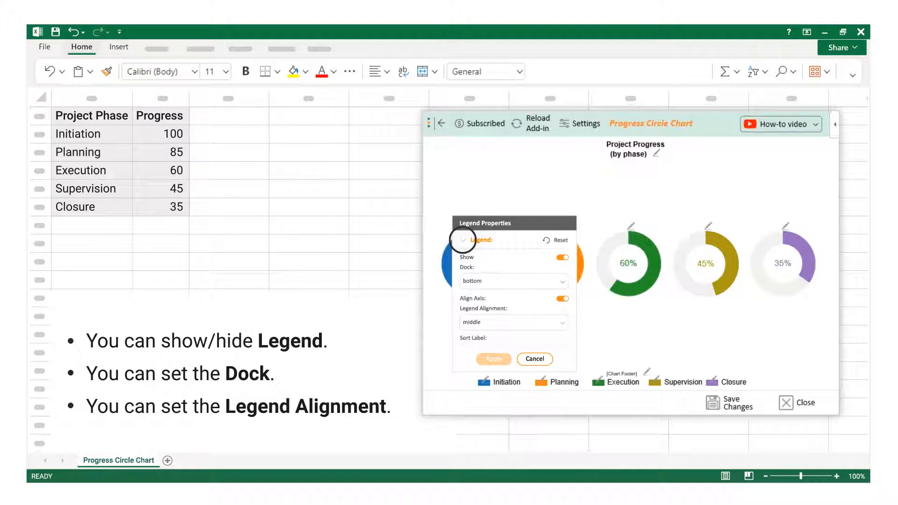
click(464, 239)
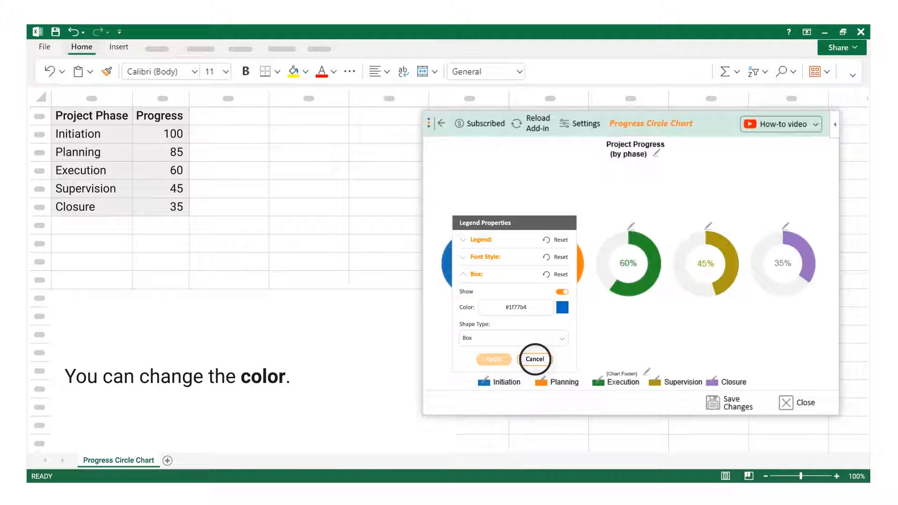
click(534, 359)
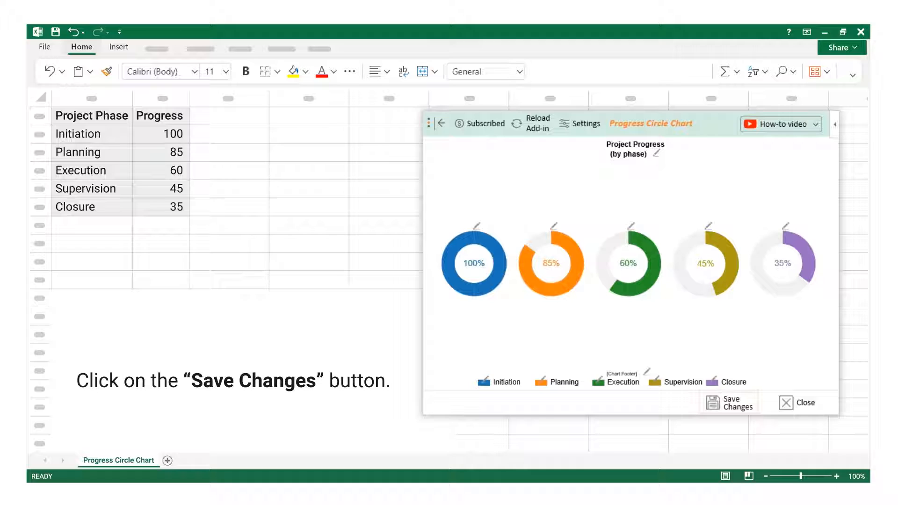
Save the chart changes and list the SVG, PDF, PNG and JPG export options
click(729, 402)
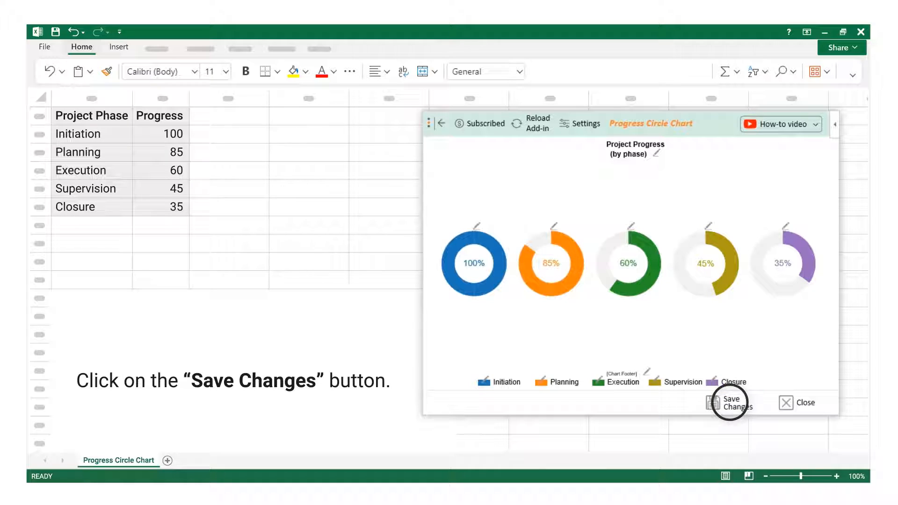
click(731, 402)
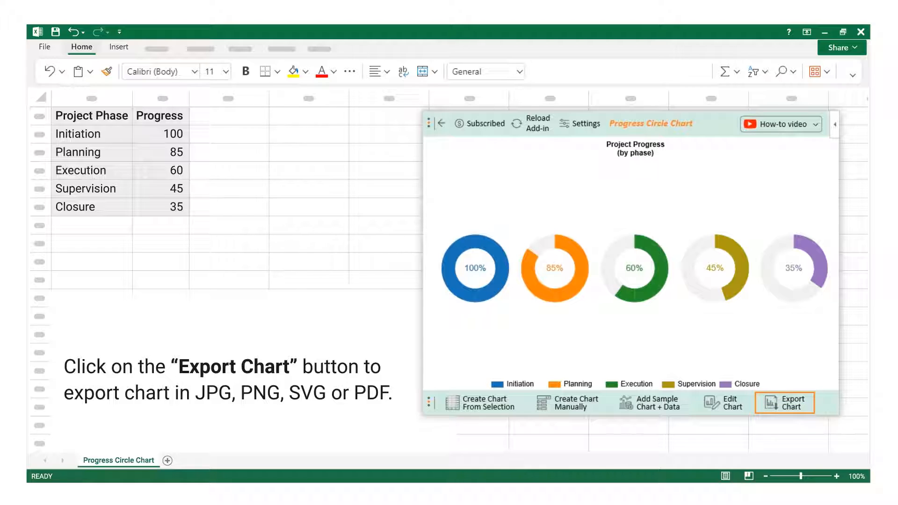
click(789, 402)
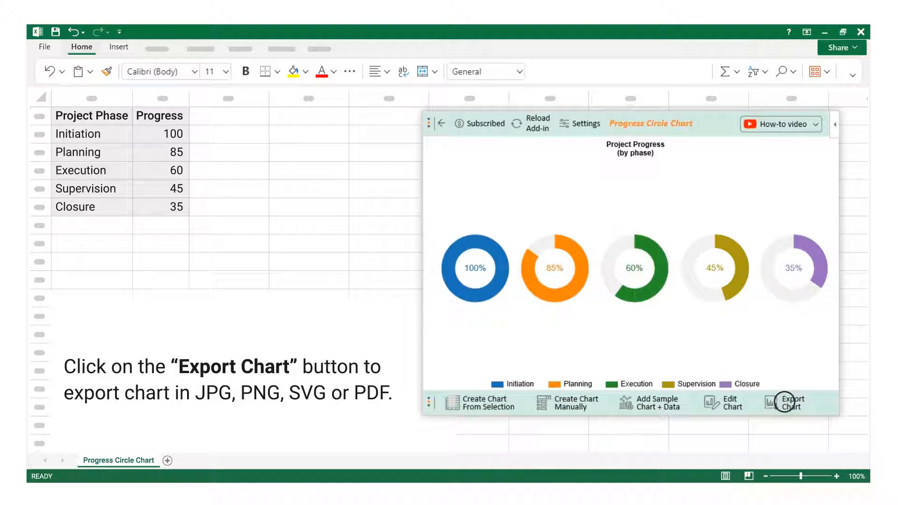
click(792, 402)
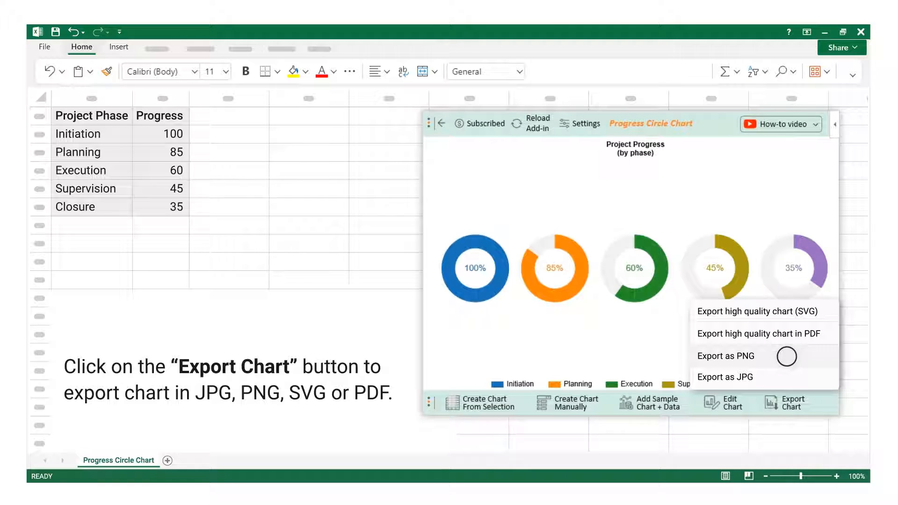